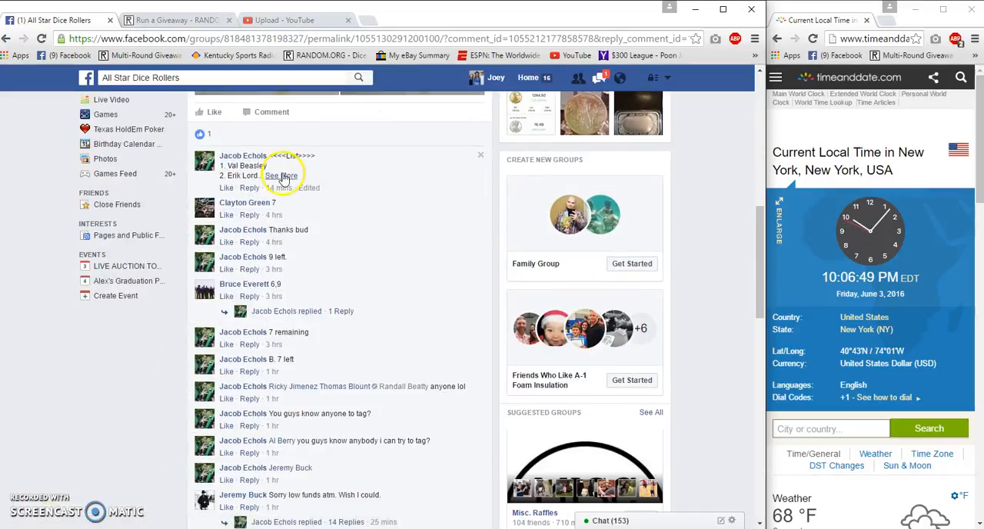
# Expand the ten-name spot list and post a 'Live' comment at the bottom of the thread
pyautogui.click(280, 175)
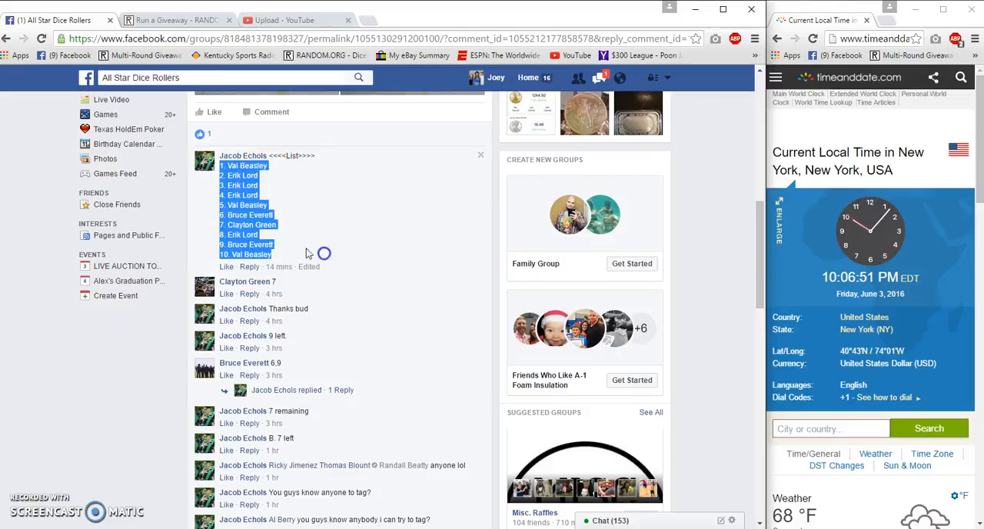
pyautogui.scroll(-3)
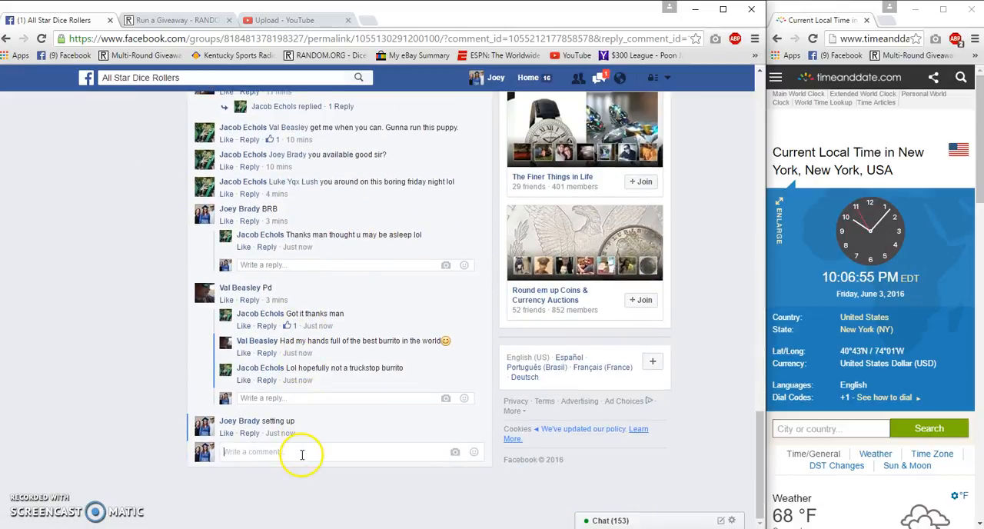
pyautogui.write('Live')
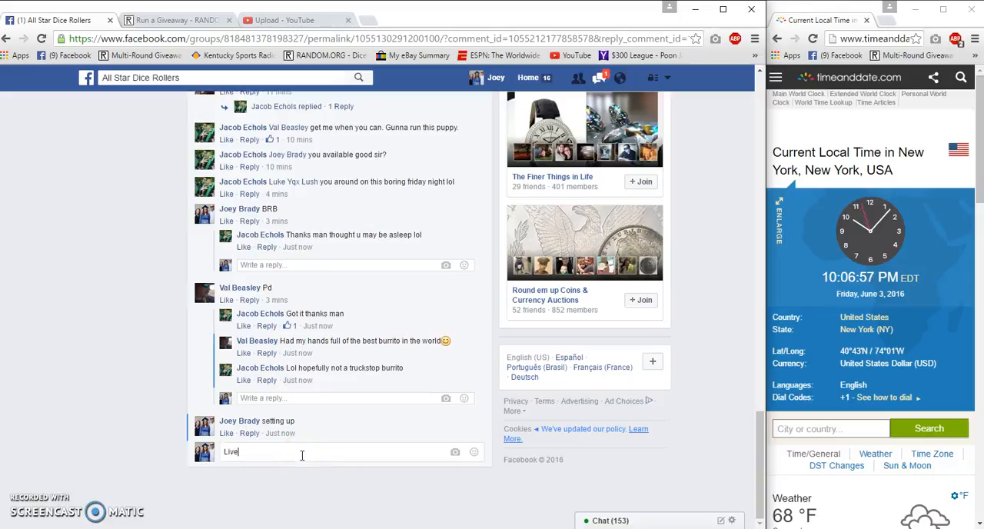
pyautogui.press('enter')
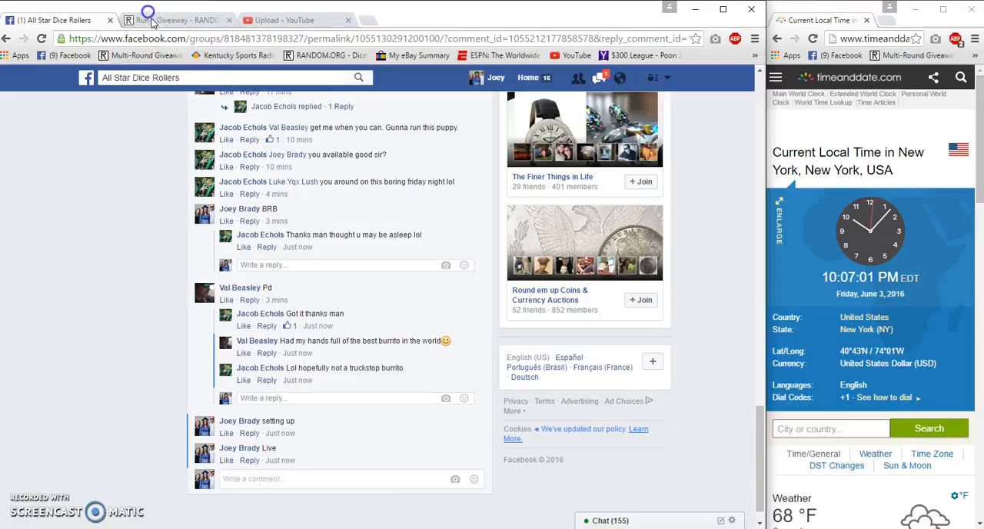
# Roll dice for 4 rounds, begin the giveaway on the ten entries and run the first round
pyautogui.click(176, 20)
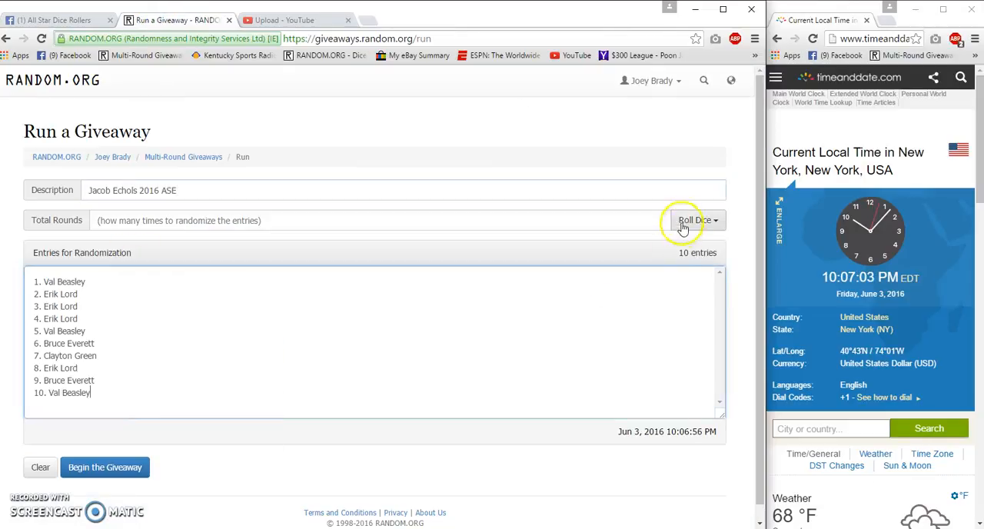
pyautogui.click(694, 220)
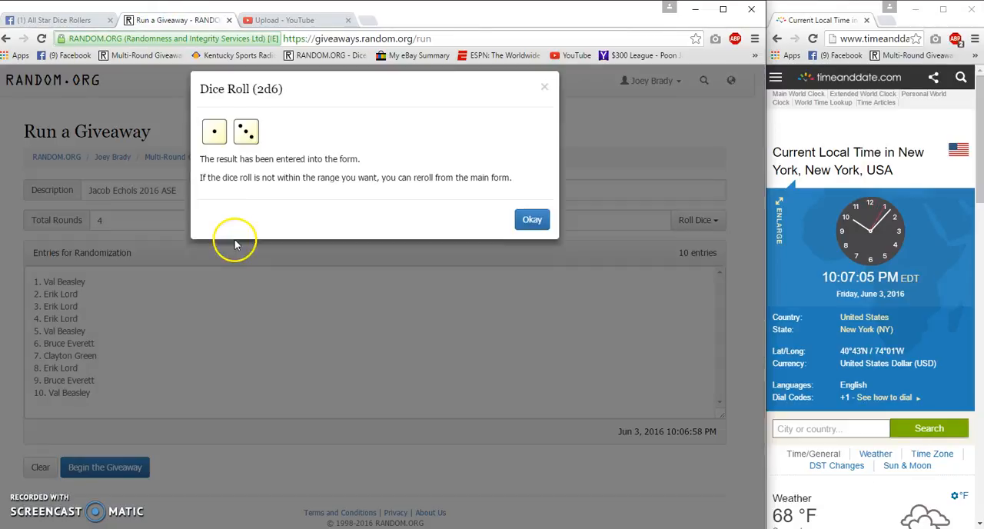
pyautogui.click(532, 218)
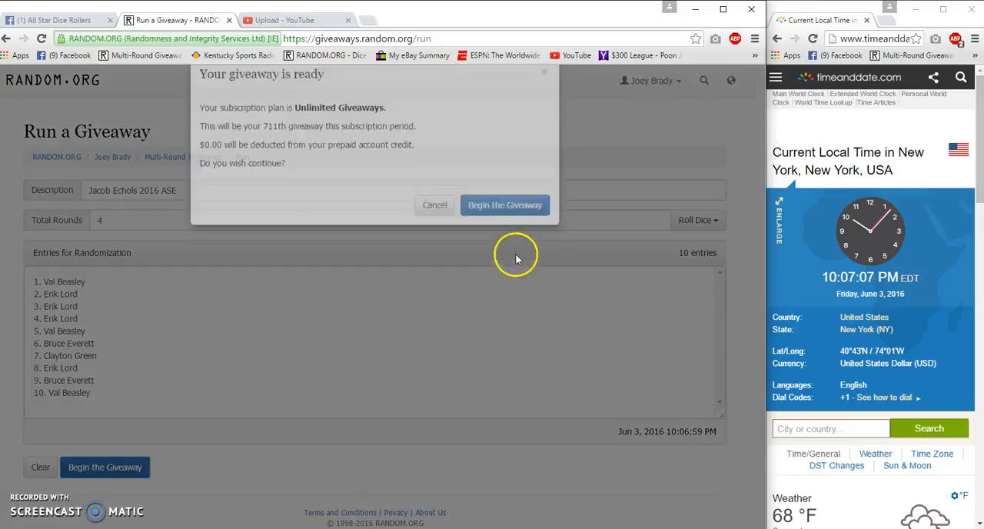
pyautogui.click(505, 205)
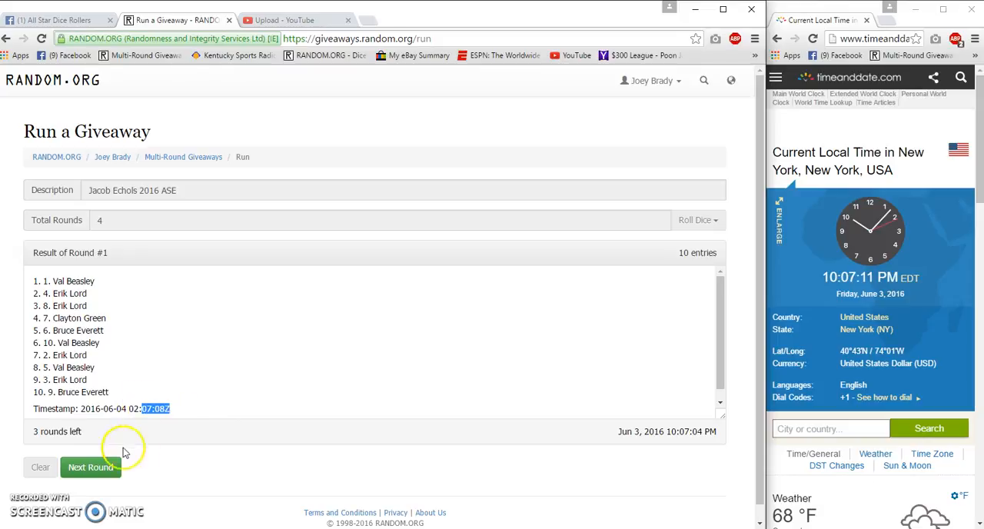
pyautogui.click(89, 467)
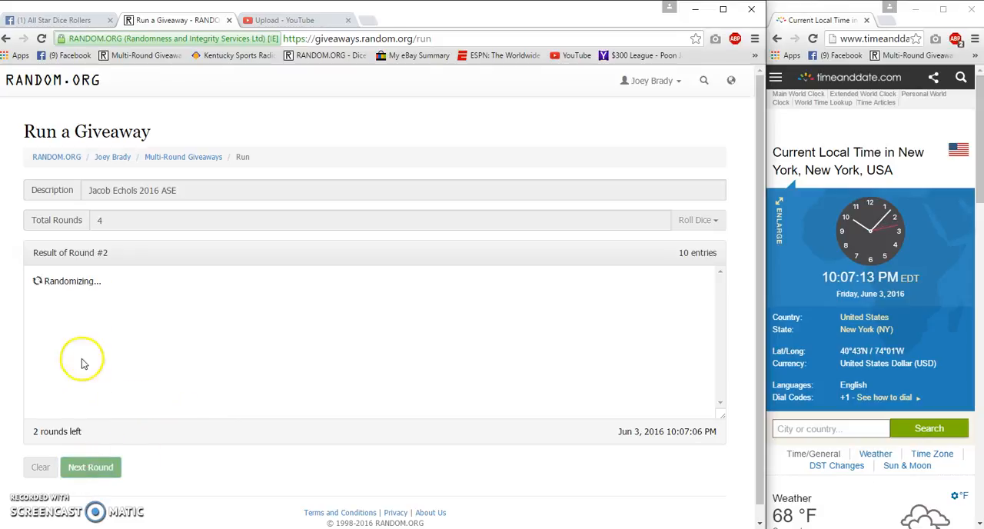
pyautogui.click(89, 468)
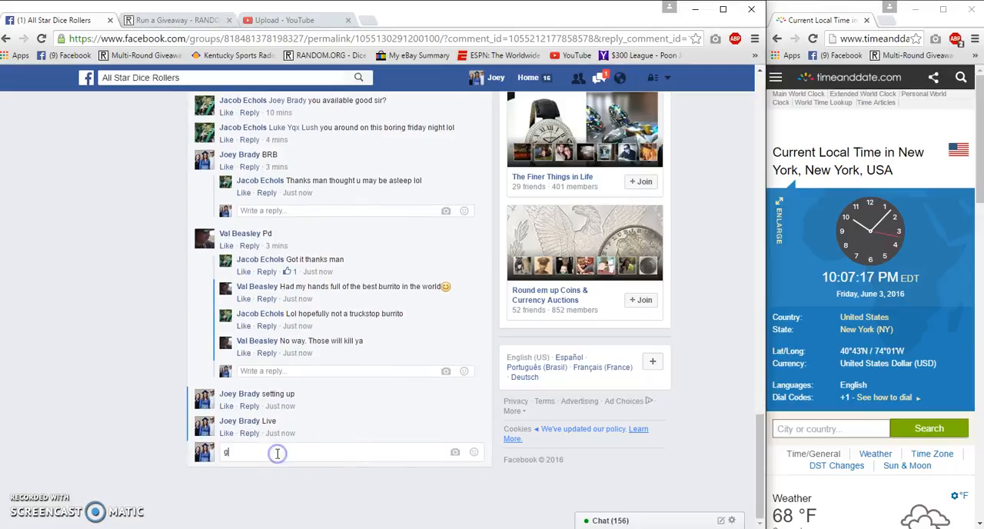
# Post a 'good luck final rd' comment, finish the last round, then post 'Done'
pyautogui.write('ood luck final rd')
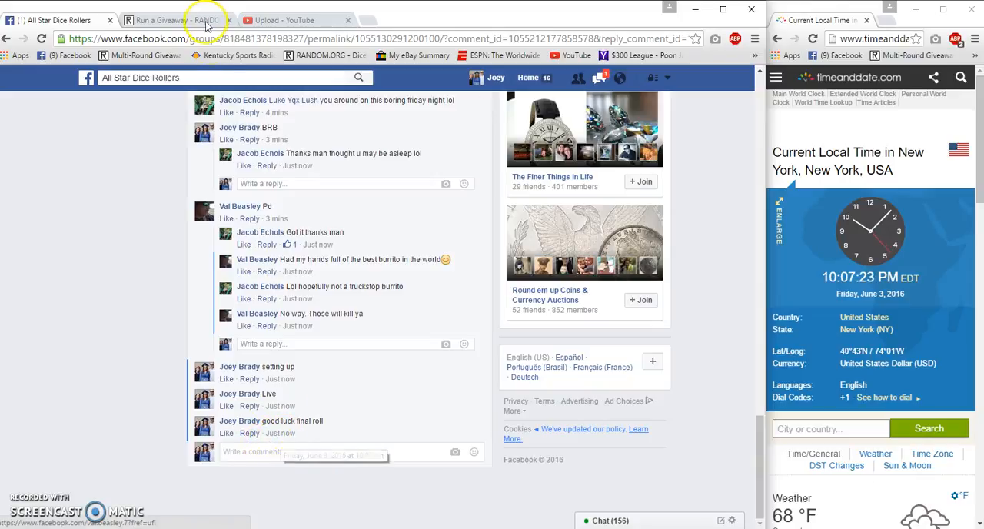
pyautogui.click(203, 20)
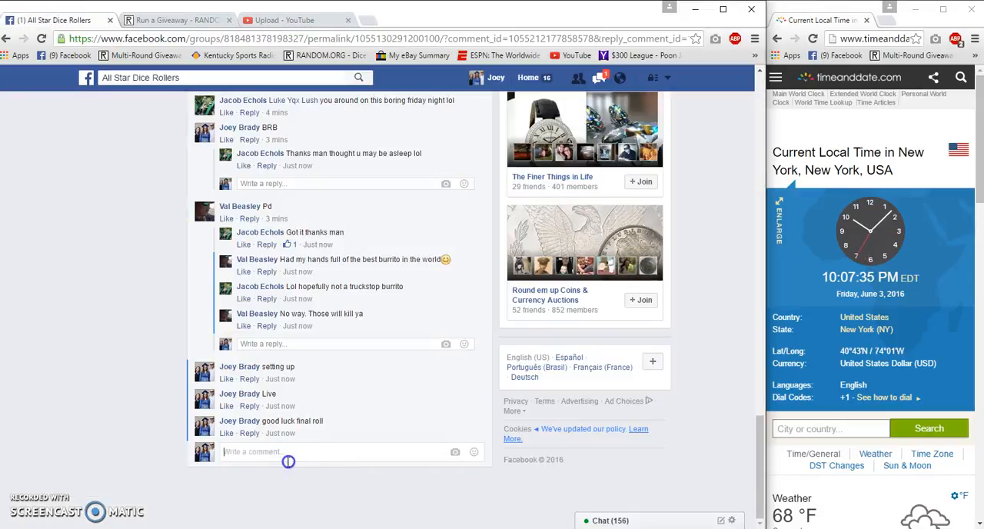
pyautogui.write('D')
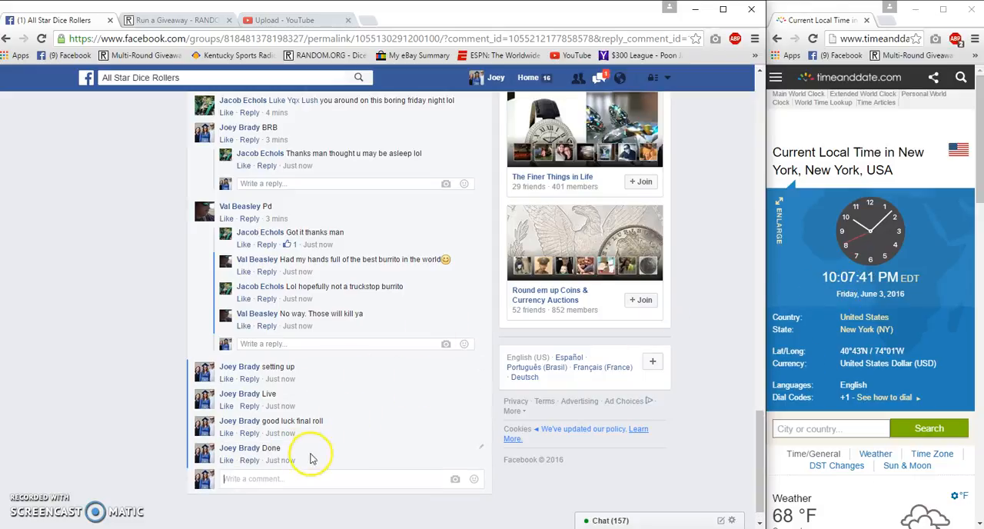
pyautogui.moveTo(282, 460)
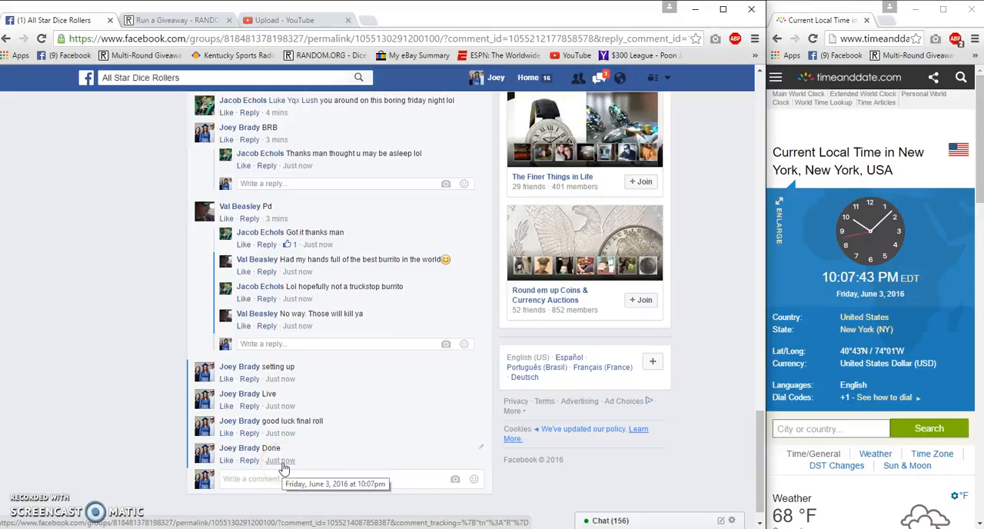